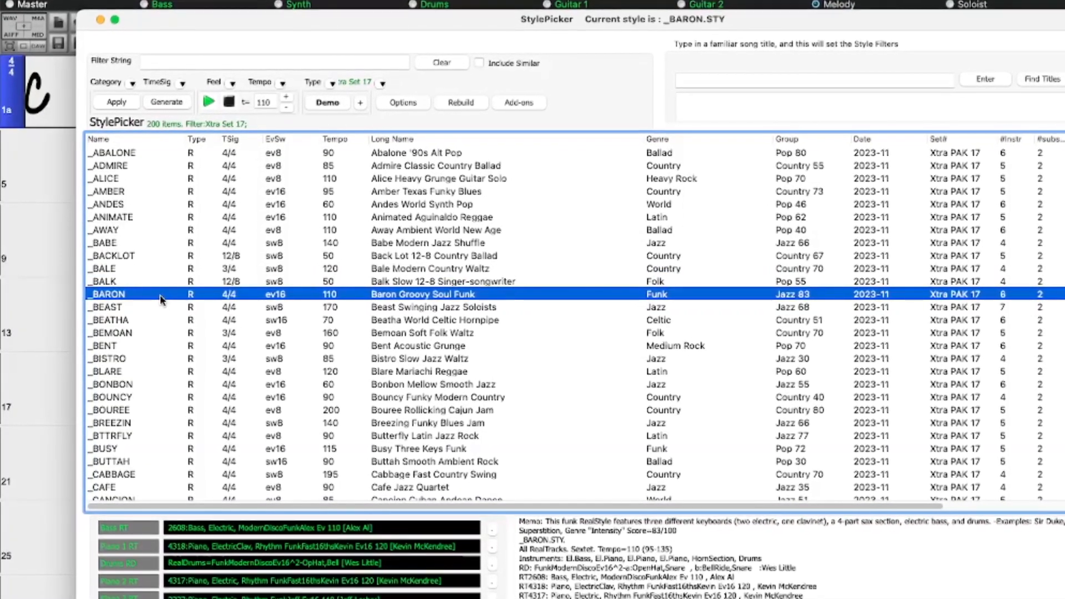
Step: Audition Baron Groovy Soul Funk and another Xtra PAK 17 style, then make Chill Vibe MIDI Synth Chill Hop current
click(122, 162)
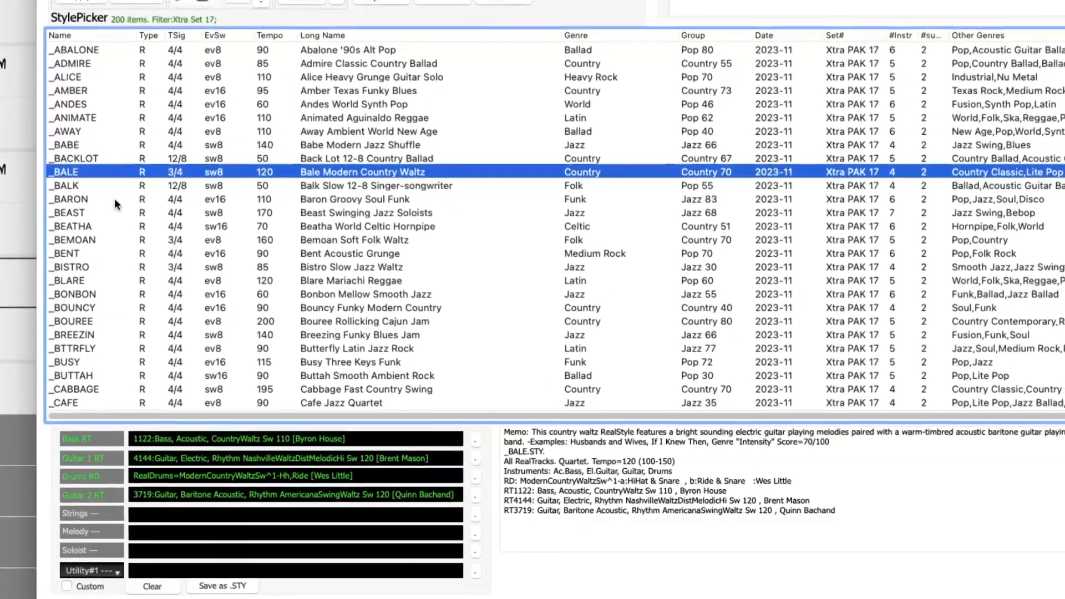
click(70, 199)
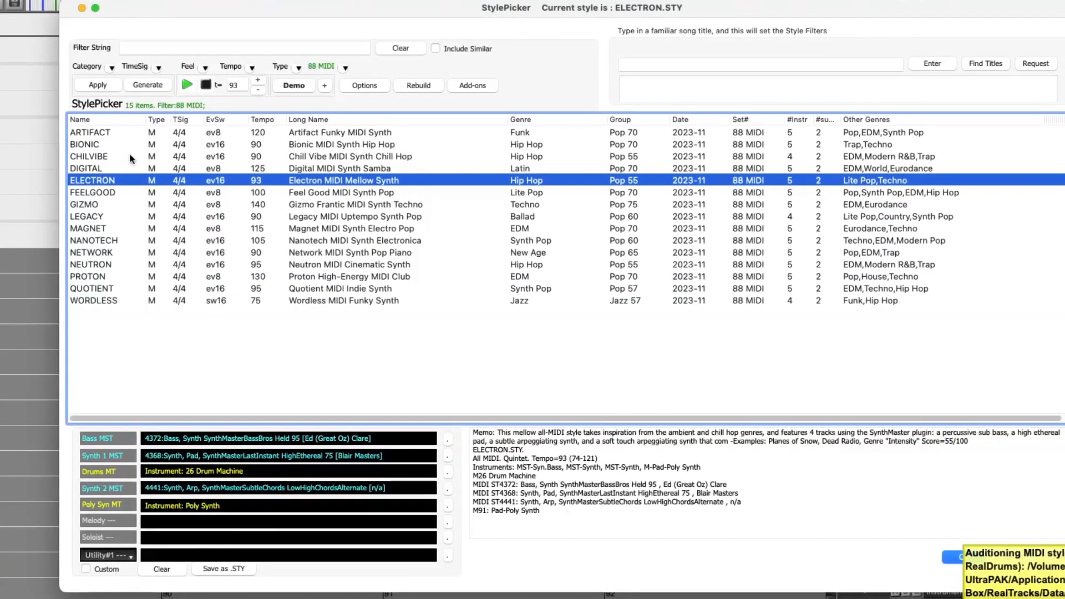
click(89, 157)
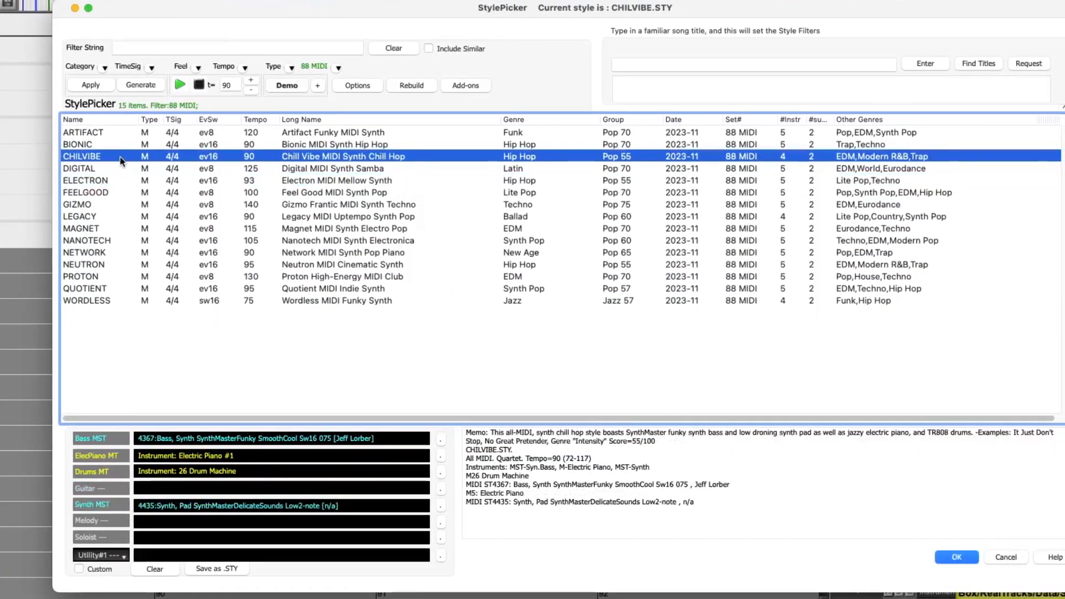
click(954, 555)
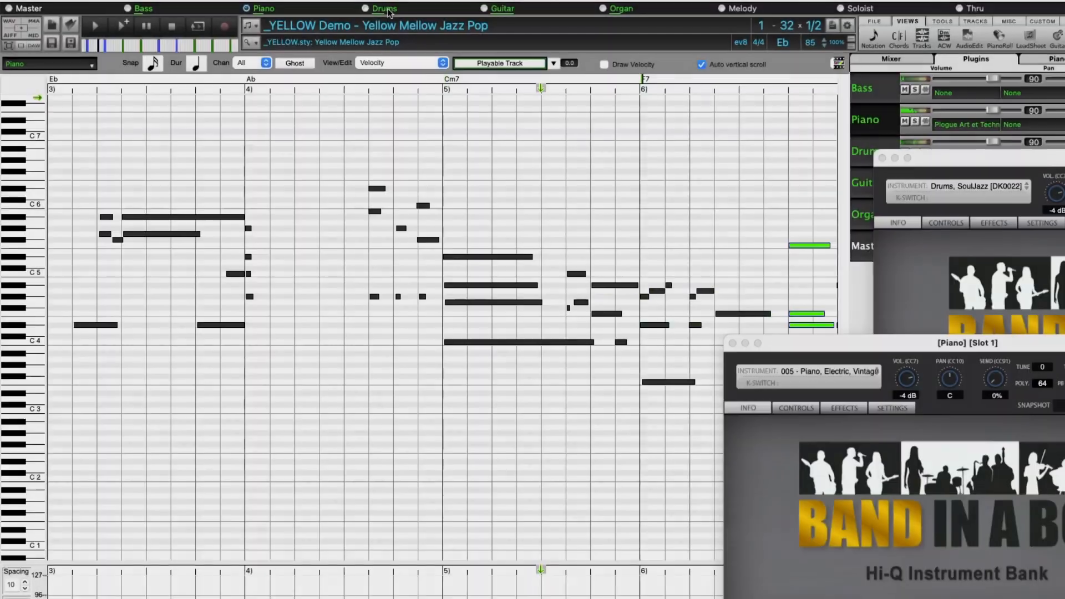
Step: Scroll the Yellow Mellow Jazz Pop piano roll, then switch to the PG Music forum threads
scroll(right, 3)
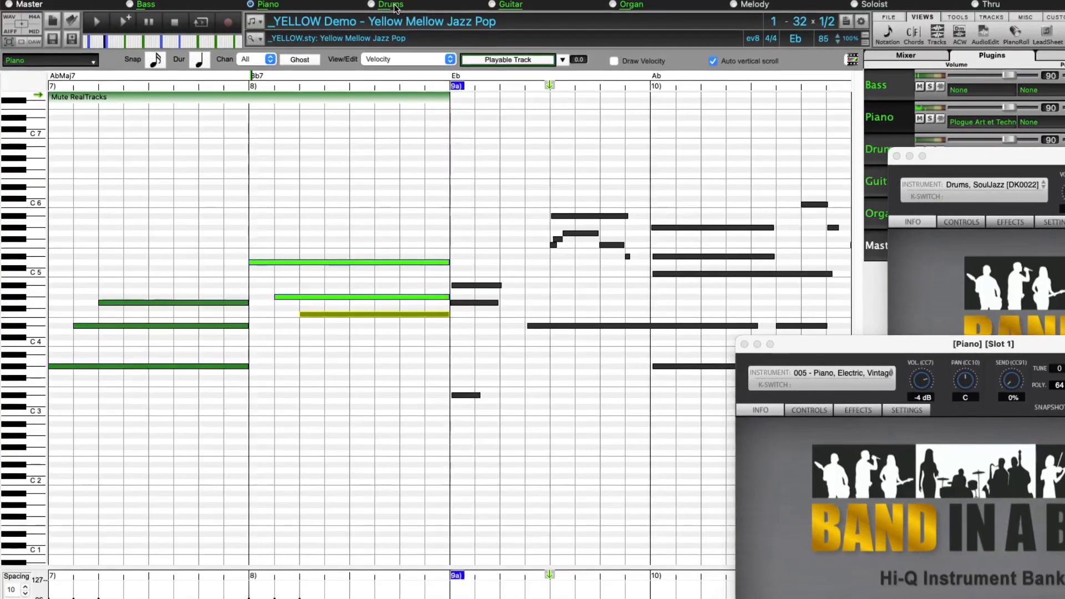
click(393, 5)
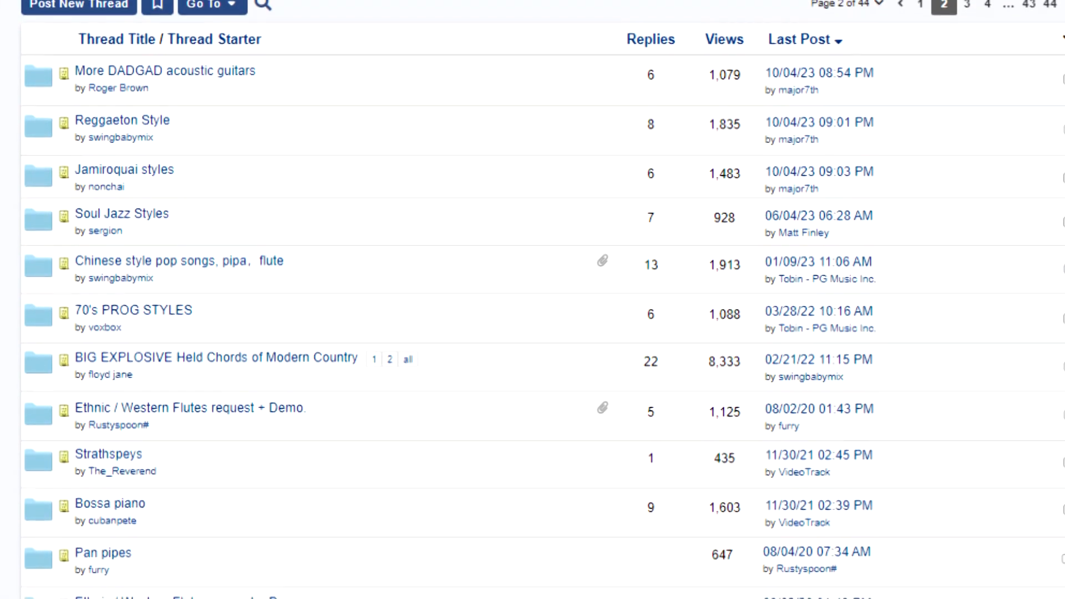
scroll(down, 3)
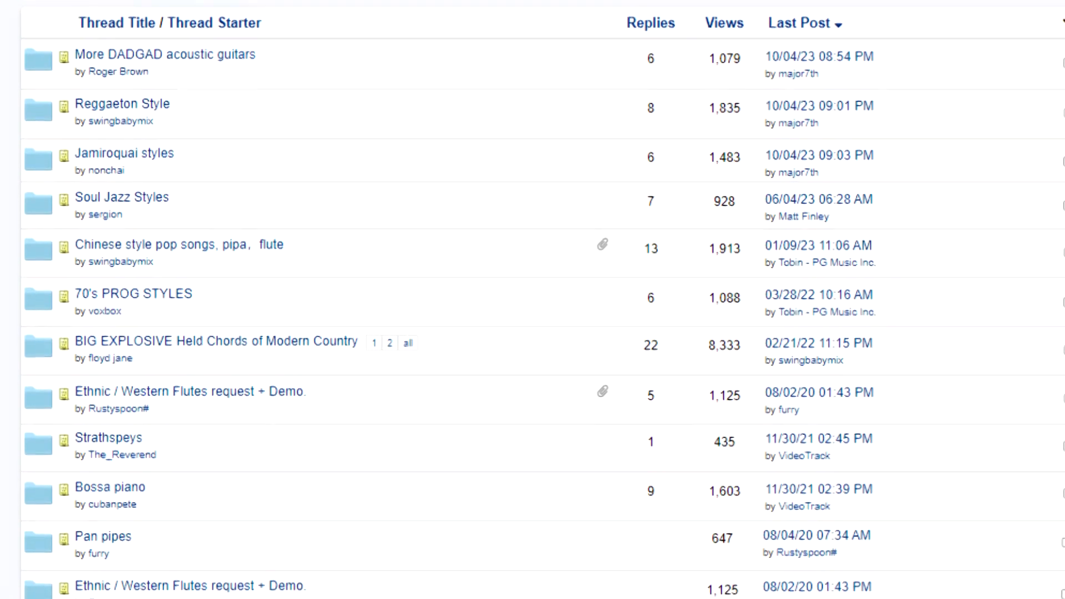
scroll(down, 3)
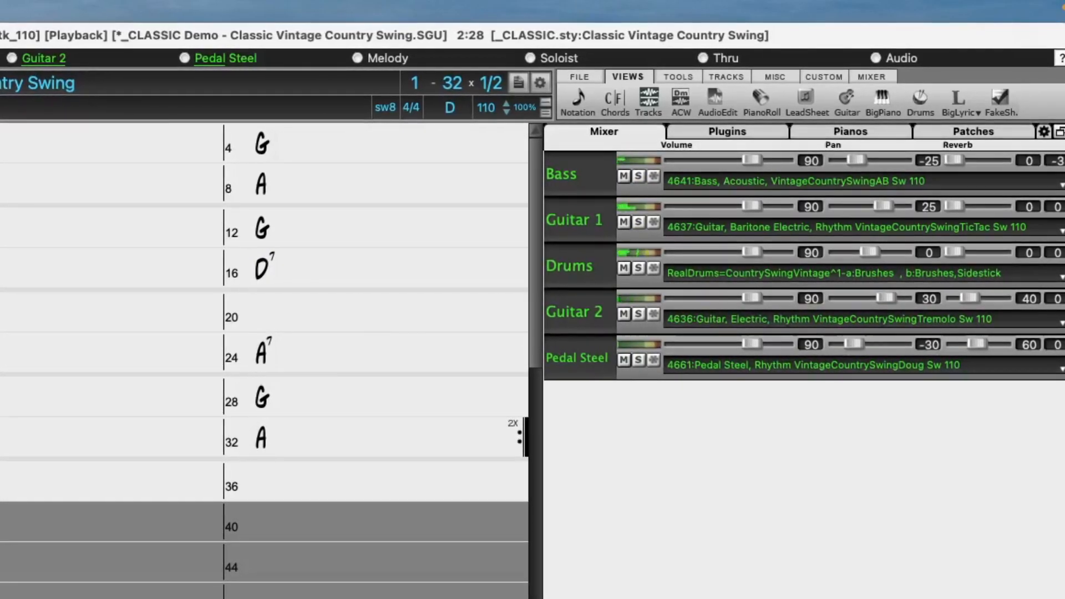
Step: Load the _FUDDLED Demo Fuddled Ambient Rock song for playback with its audio tracks
click(109, 318)
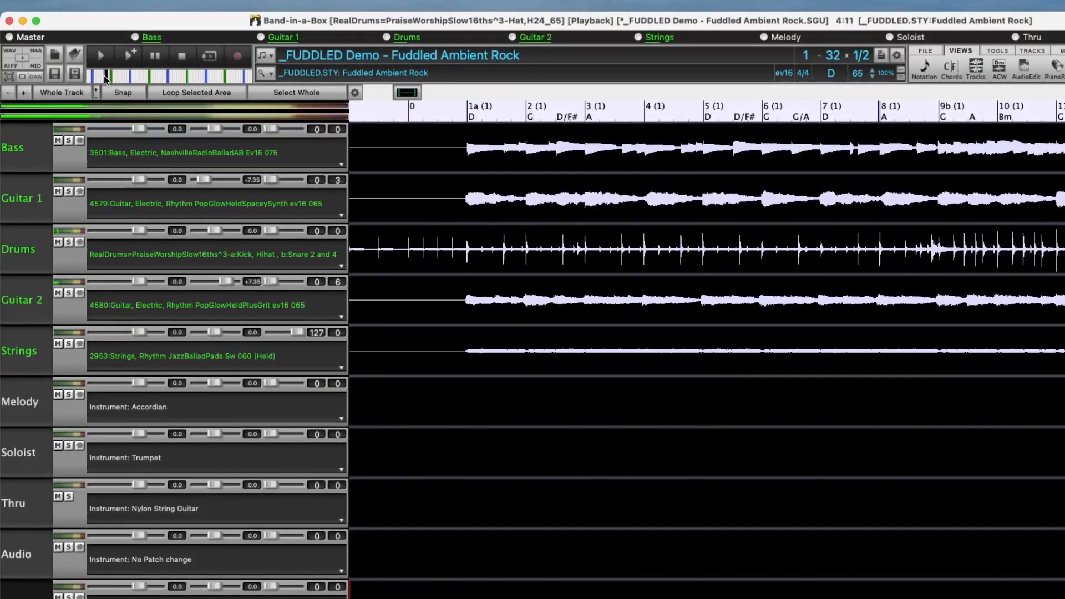
mouse_move(106, 77)
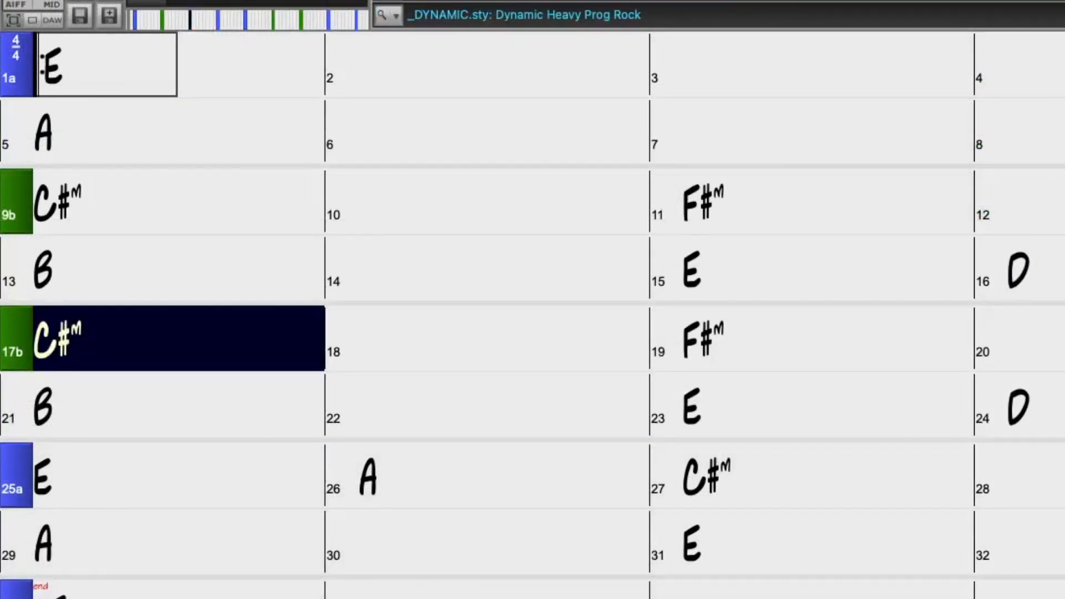
Step: Select bar 18 of the Flee LA Hard Rock chord sheet and bring up the MultiPicker style list
click(486, 338)
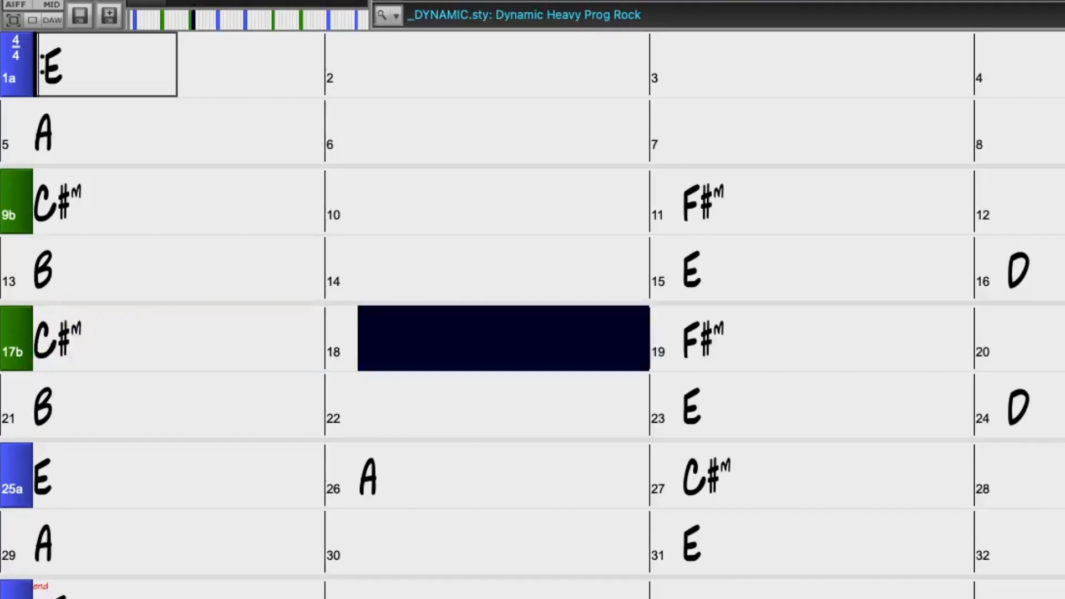
click(700, 339)
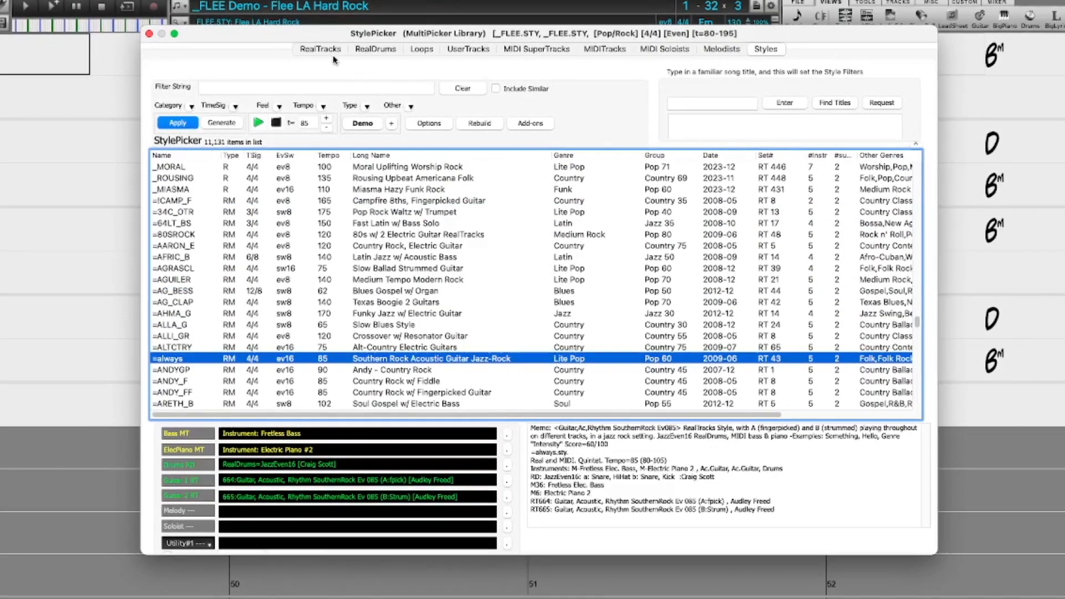
Step: Browse RealTracks bass and RealDrums lists, then select an electric guitar country rhythm track
click(319, 47)
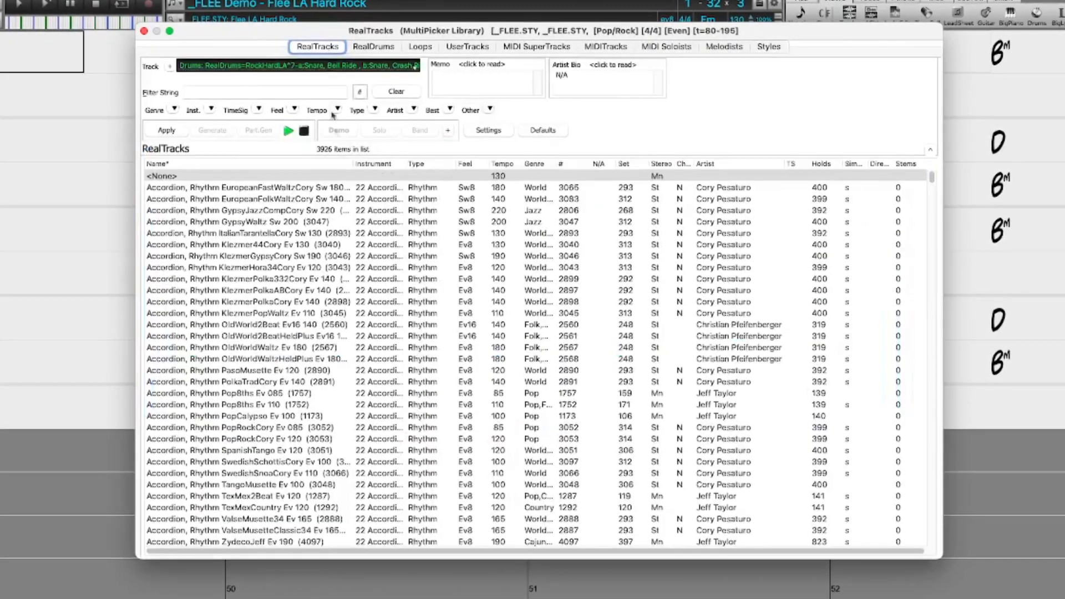
click(271, 324)
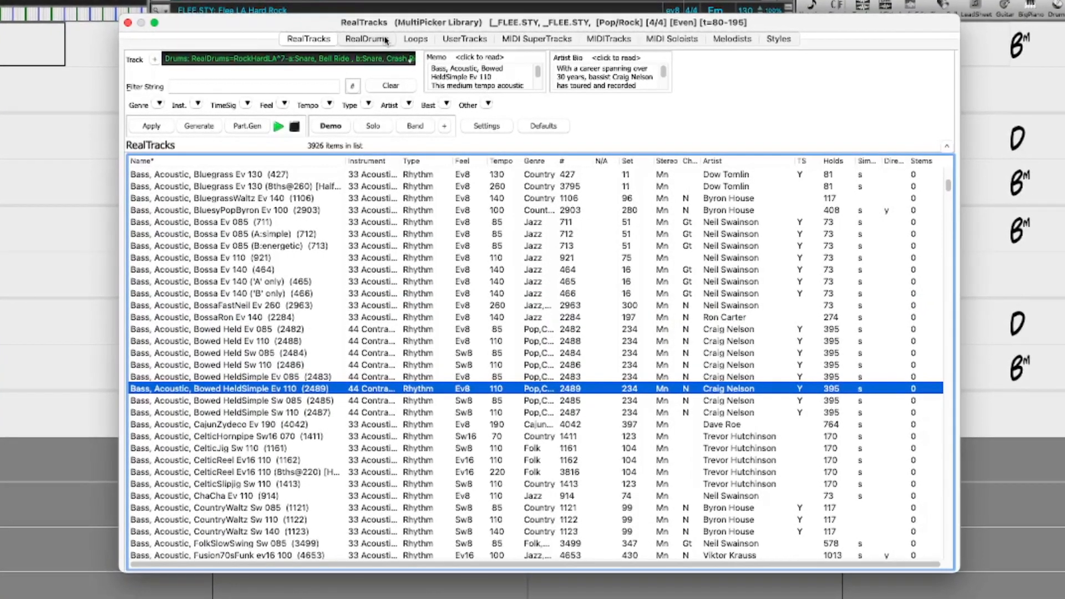
click(365, 38)
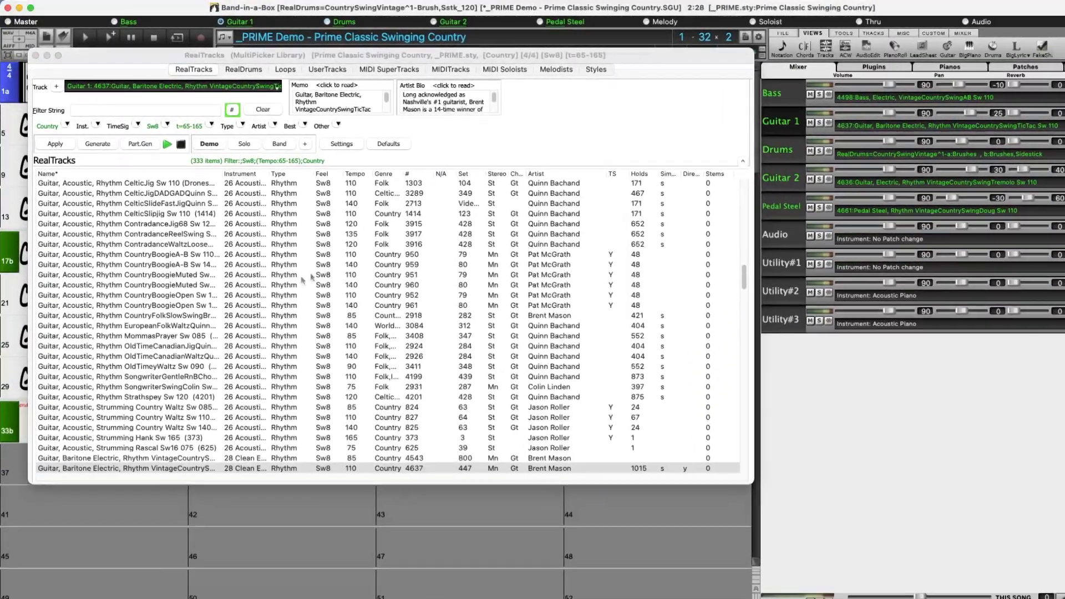
scroll(down, 3)
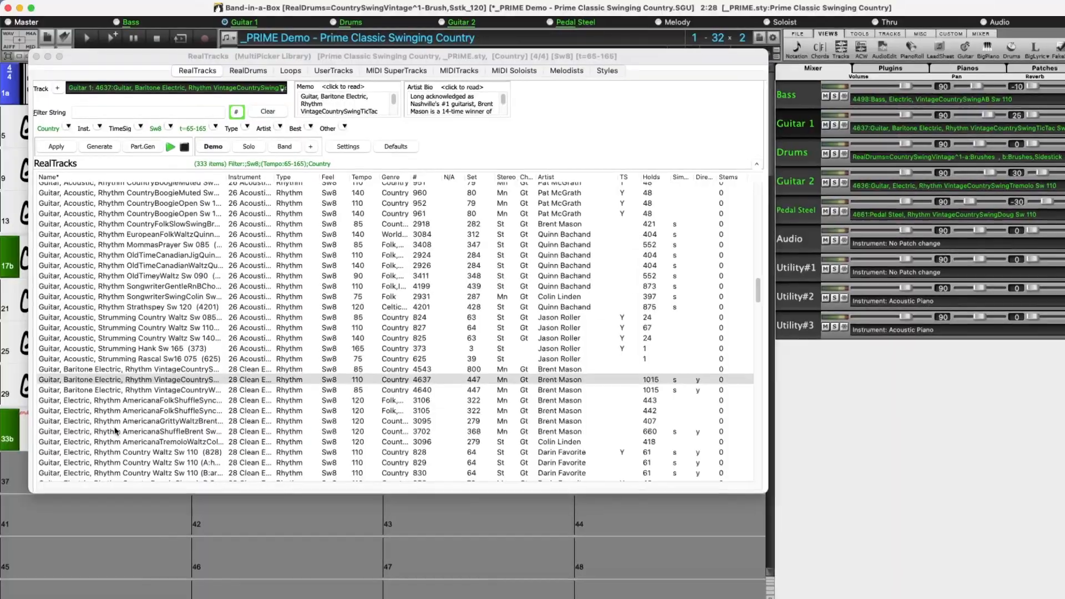
click(136, 423)
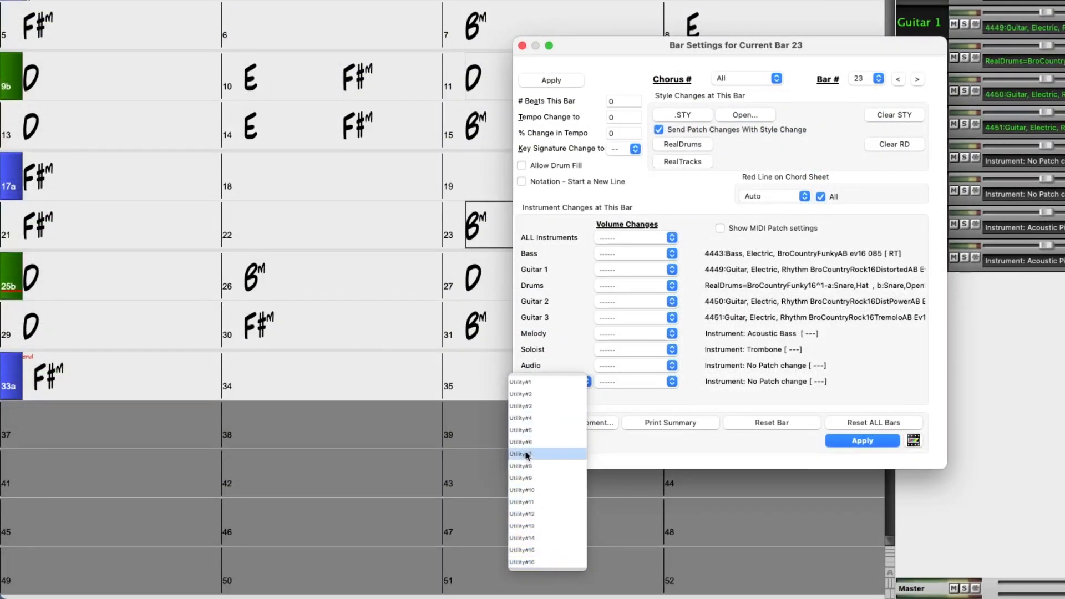
Step: Mute the Utility track's volume at bar 23, then start a new chord entry with 'u2'
click(520, 454)
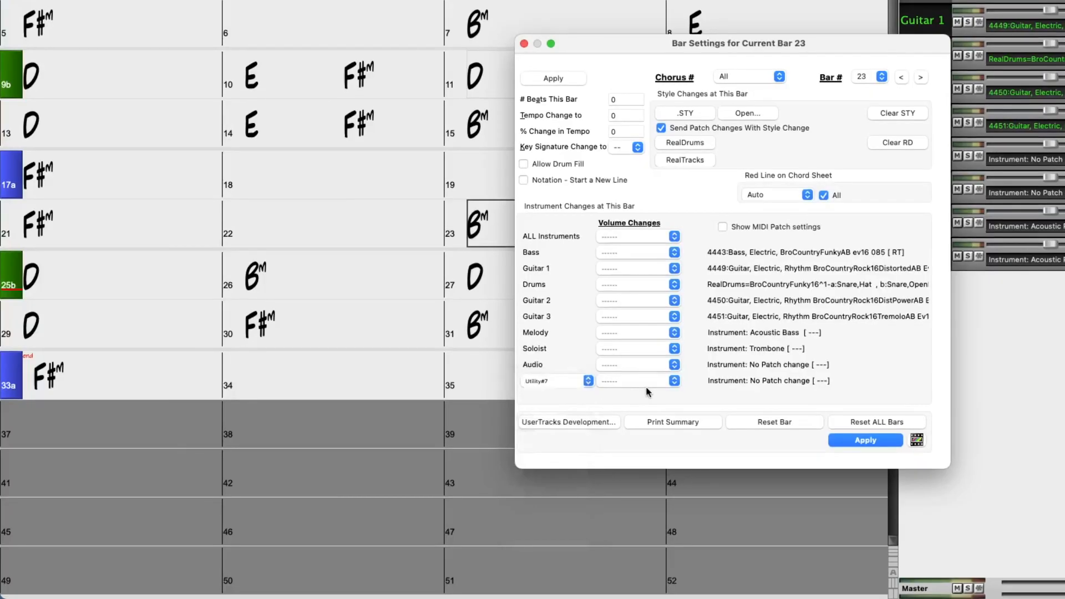
click(672, 381)
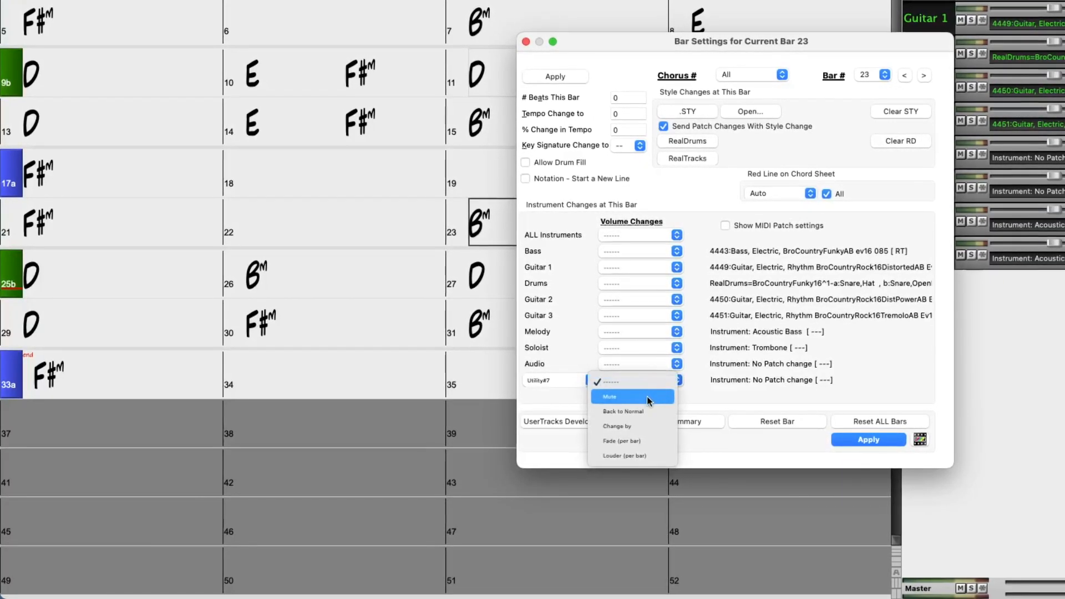
click(609, 396)
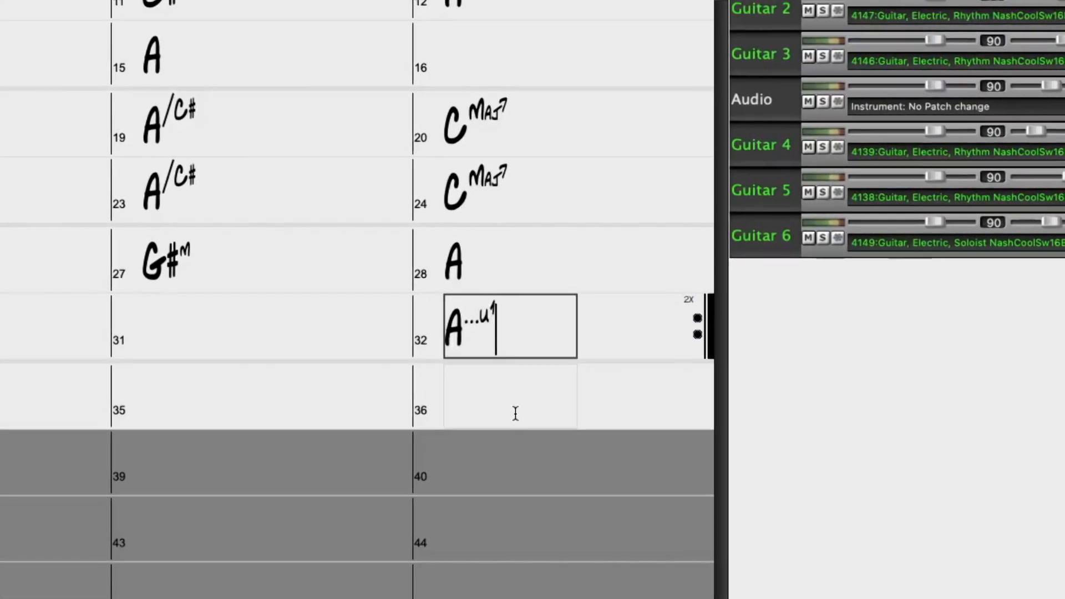
text(u2)
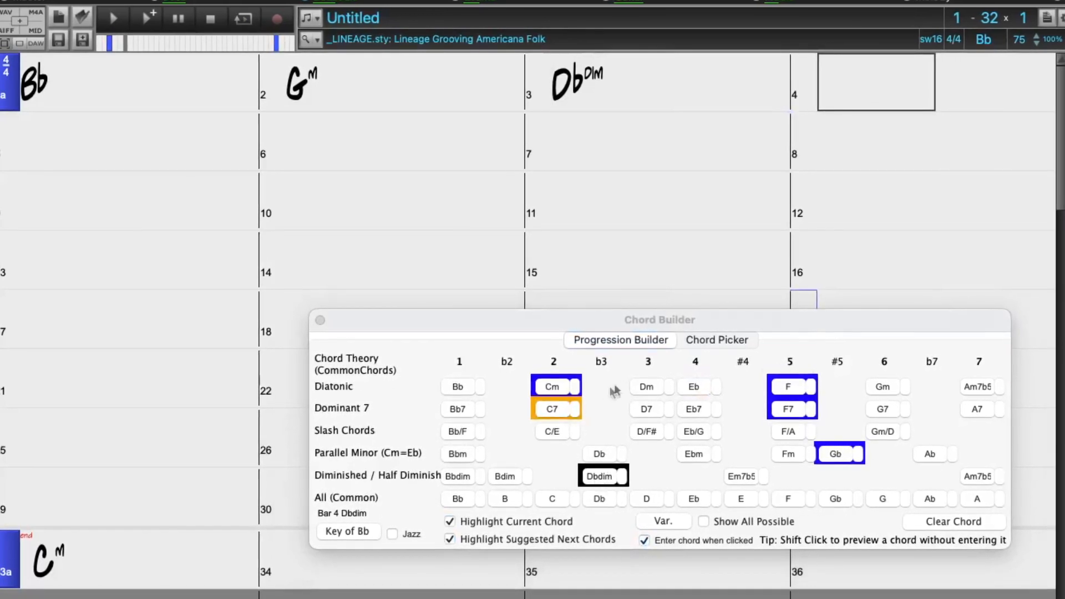
Step: Enter a suggested next chord, F, into bar 4 from the Chord Builder
click(788, 386)
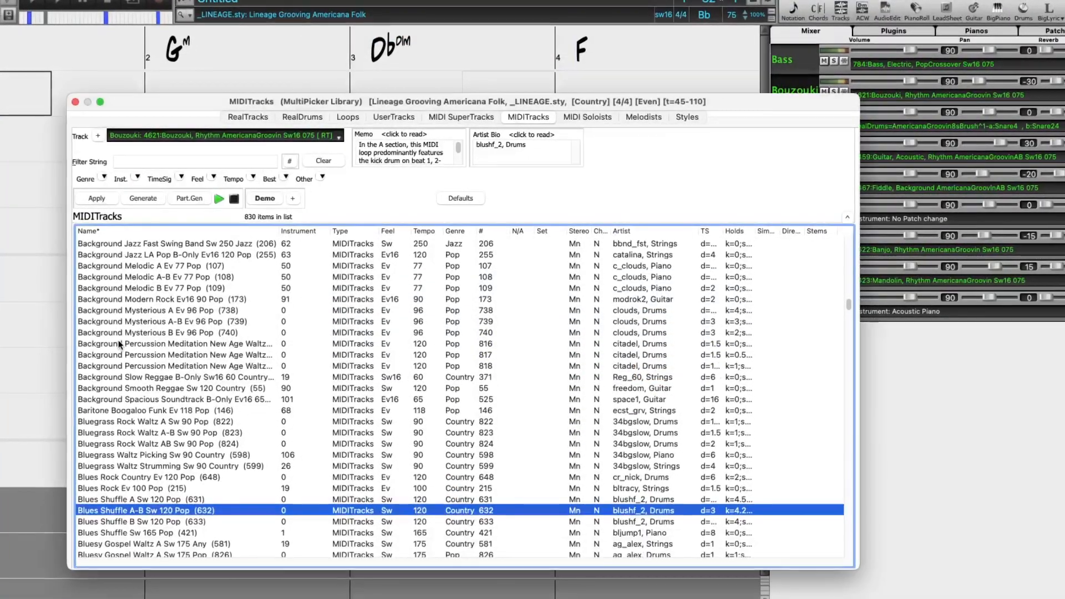
Step: Select a different MIDI track in the library and enter the text 'Your cheat'
click(176, 343)
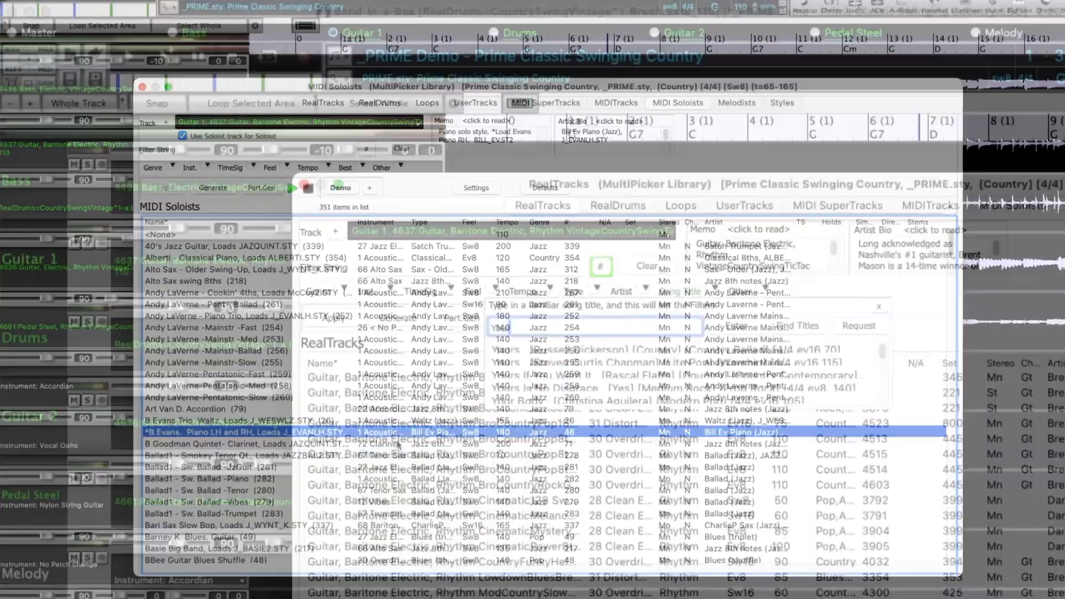
text(Your cheat)
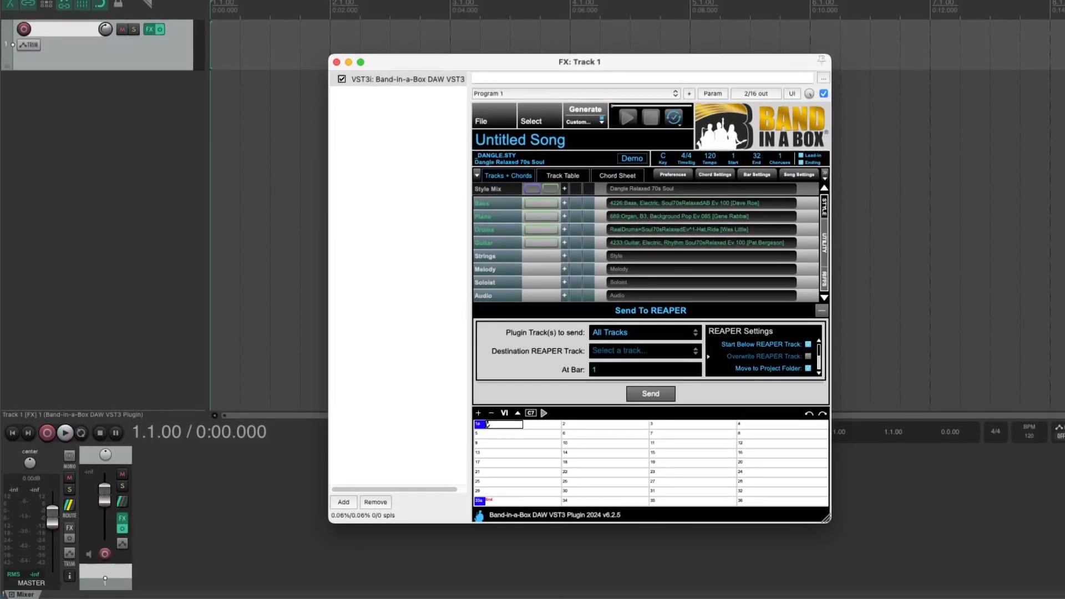
Step: From the DAW plugin's File menu, choose Load Chords from MIDI File
click(481, 121)
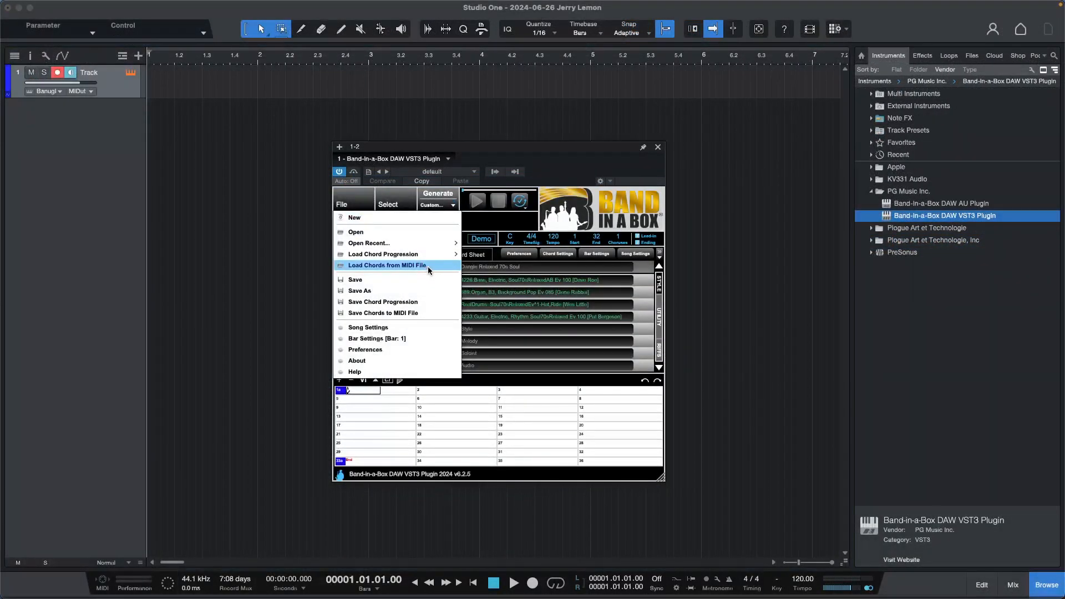
click(389, 265)
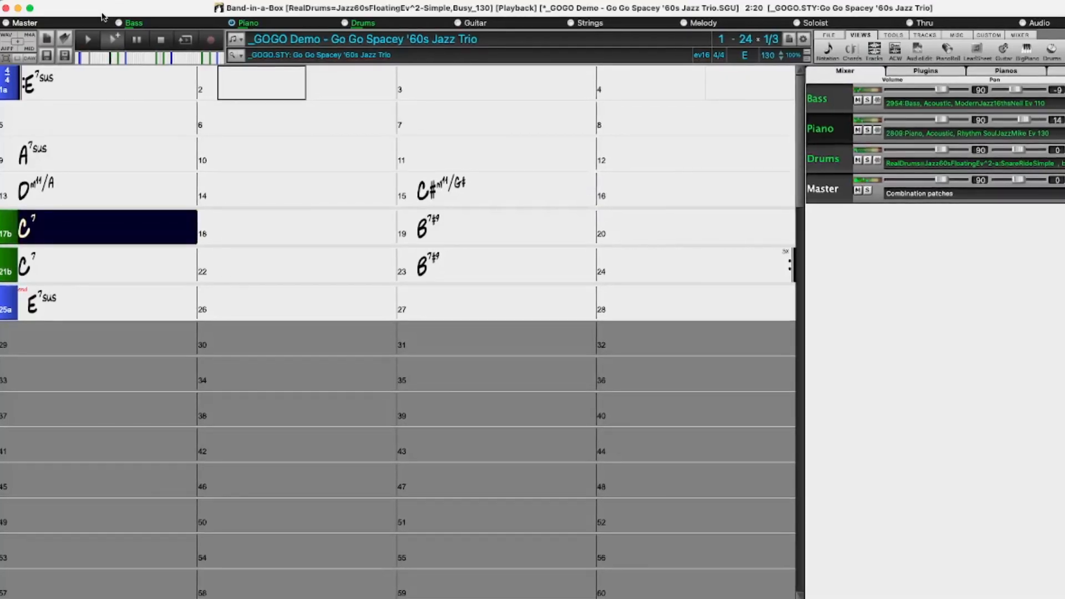
Step: Play the _GOGO Demo Go Go Spacey '60s jazz trio song
click(307, 227)
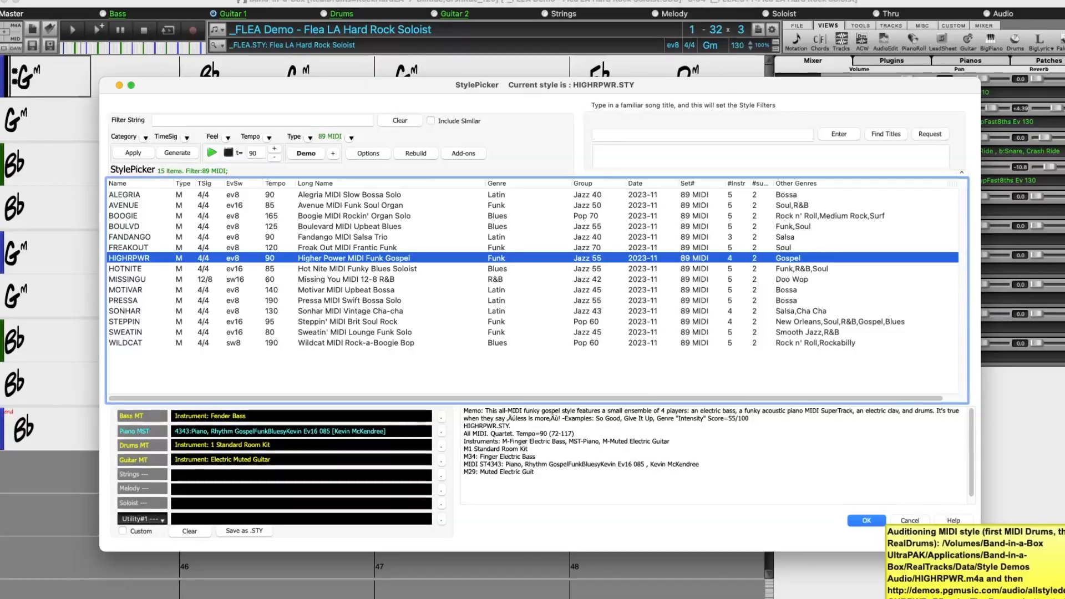
Step: Audition the HIGHRPWR Higher Power MIDI Funk Gospel style in the StylePicker
click(865, 520)
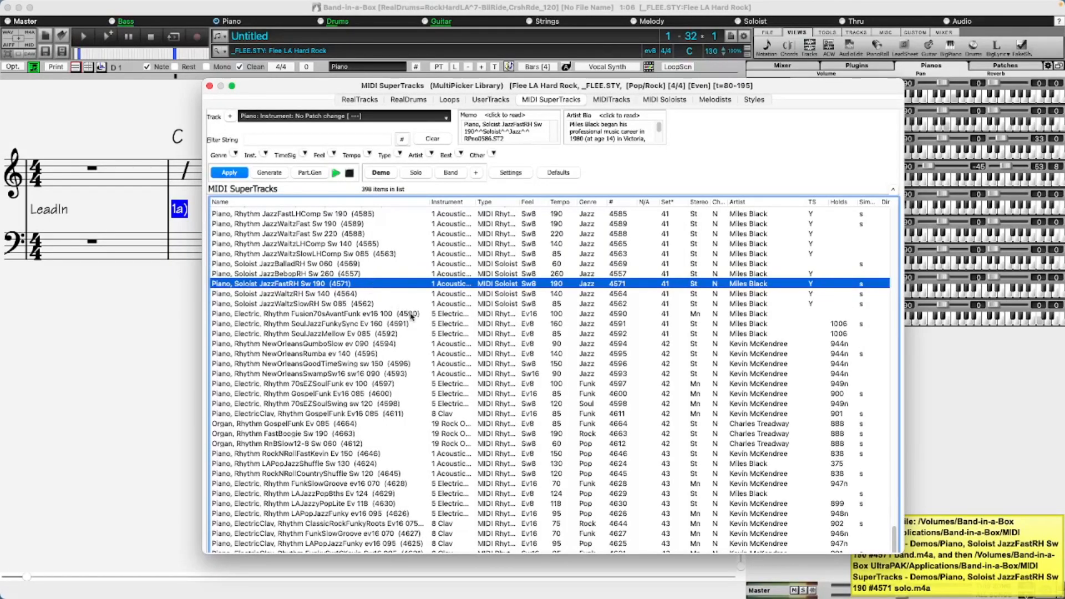
Step: Audition the Fusion70sAvantFunk, NewOrleansRumba and 70sEZSoulFunk electric piano MIDI SuperTracks
click(313, 313)
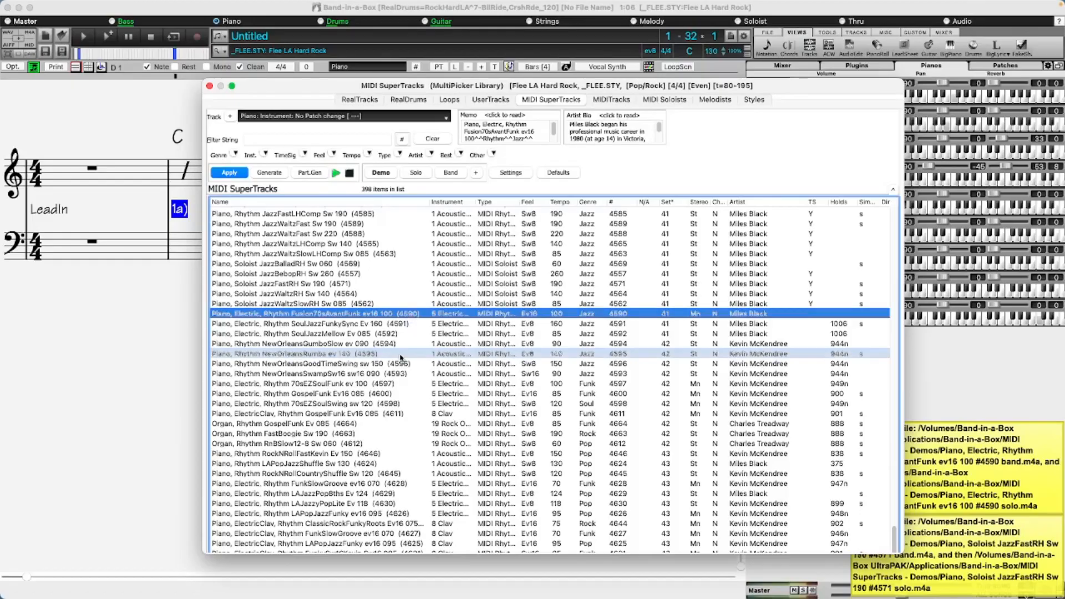
click(307, 353)
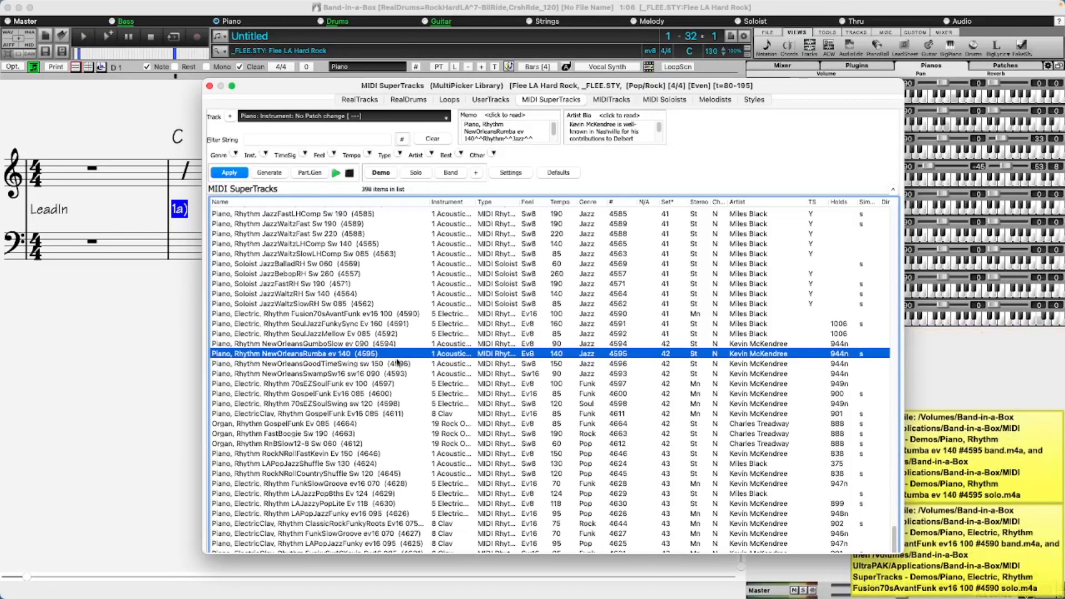
click(306, 383)
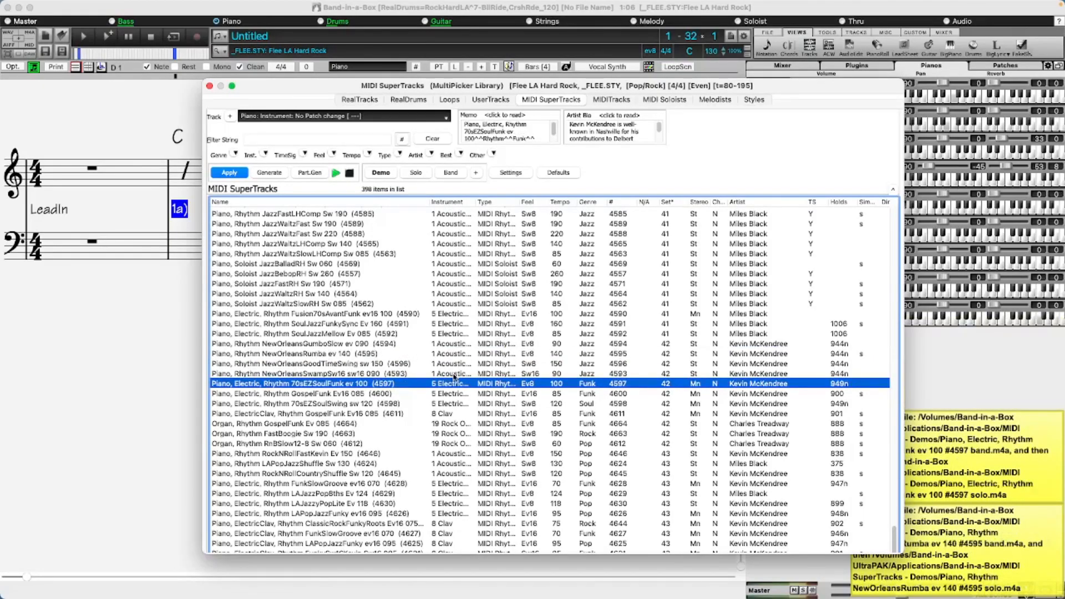
mouse_move(454, 377)
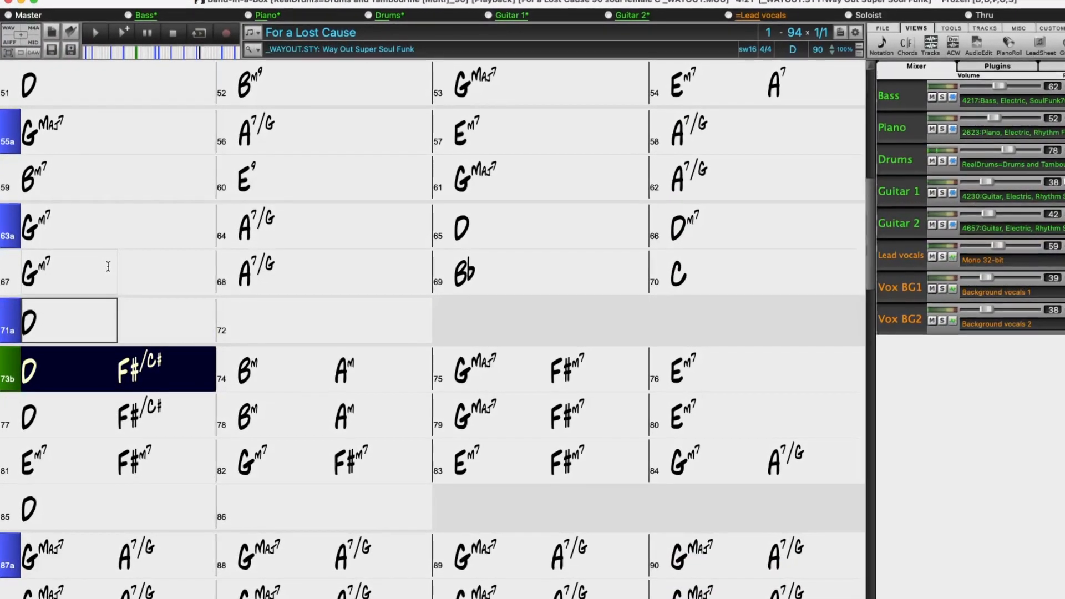
Step: Play For a Lost Cause with its lead and background vocals through bars 73 to 77
click(333, 368)
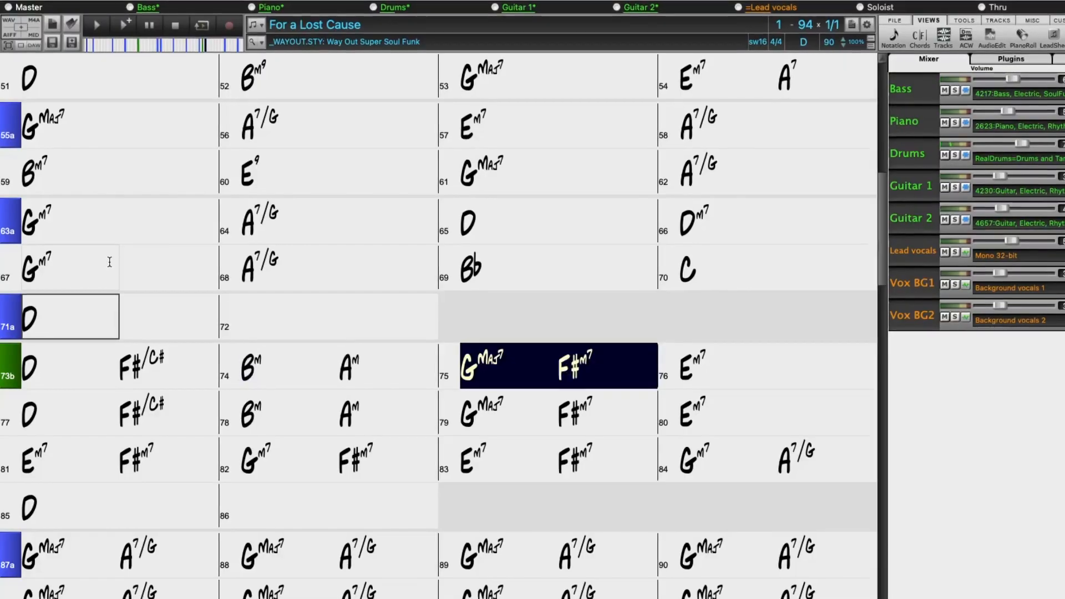
click(692, 365)
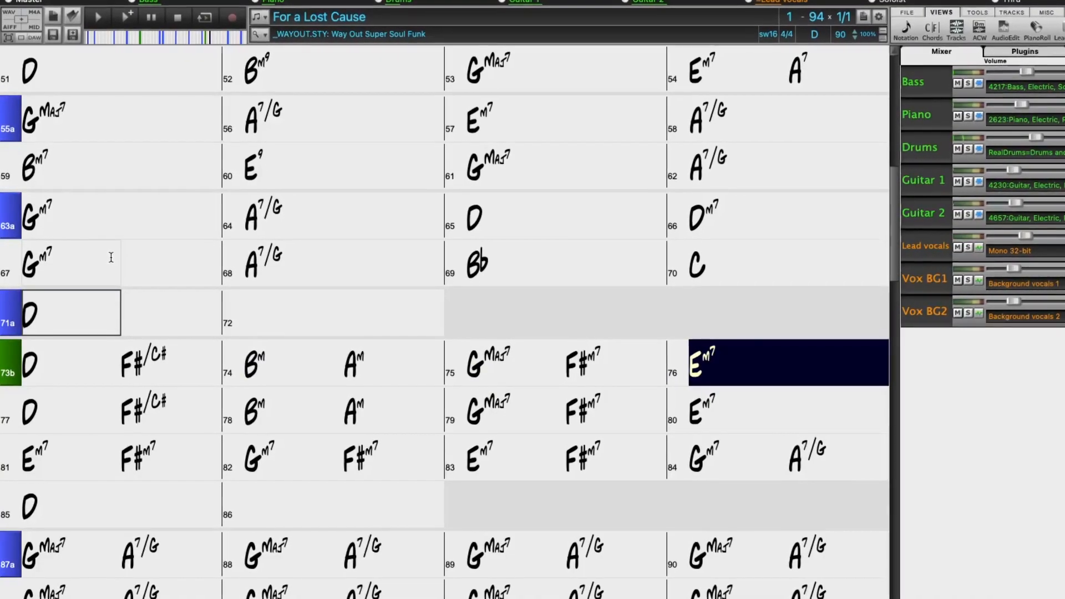
click(67, 410)
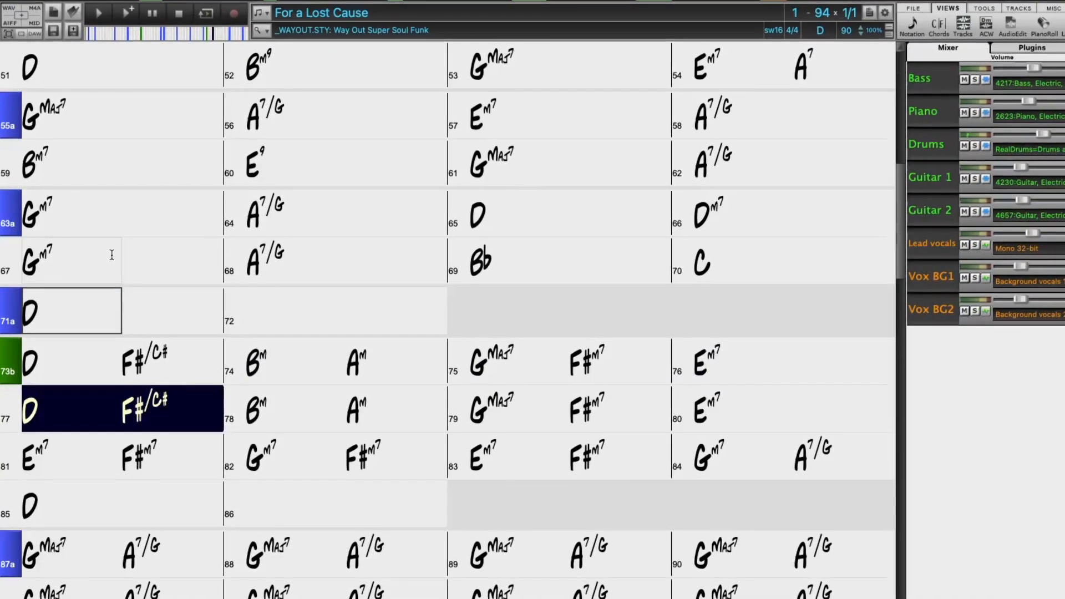